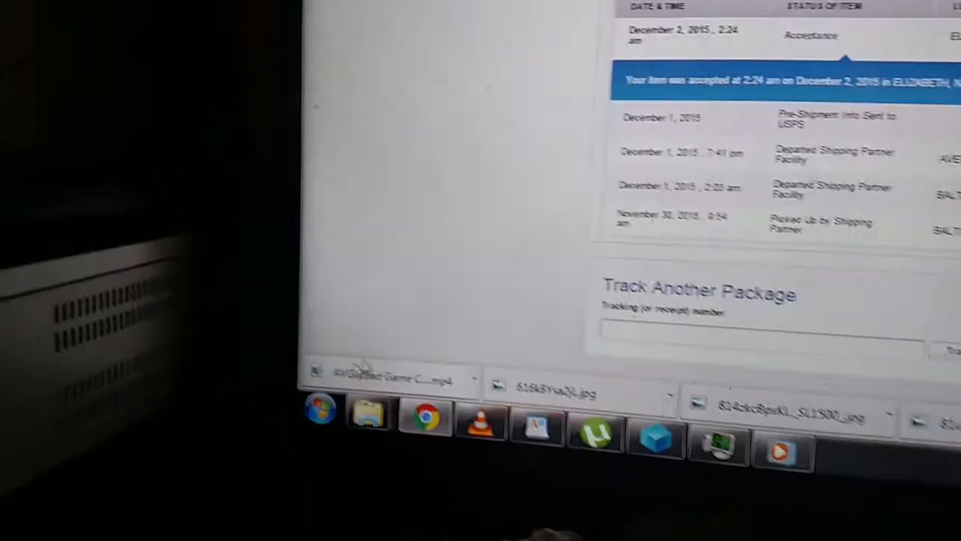
Step: Open Computer from the Start menu to view the drives
{"action": "left_click", "coordinate": [320, 418]}
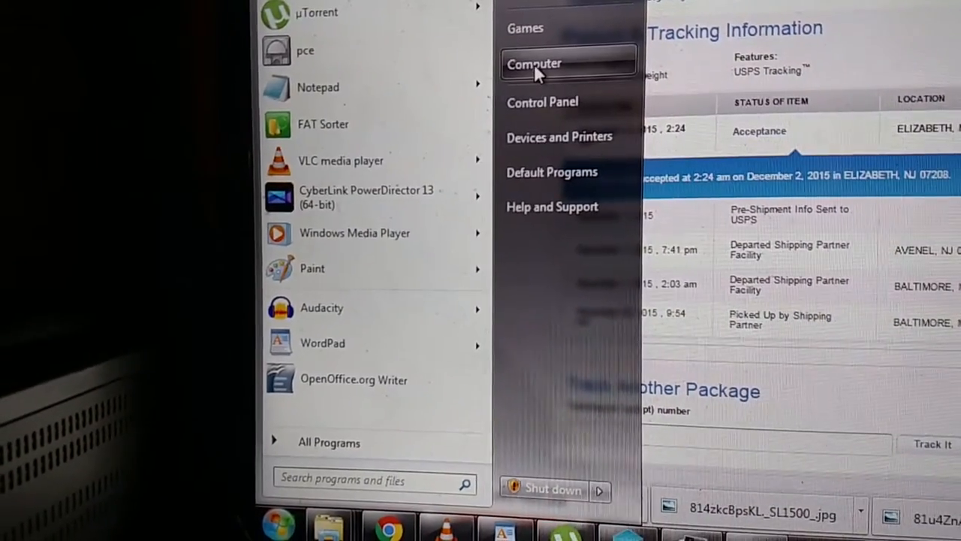
{"action": "left_click", "coordinate": [534, 63]}
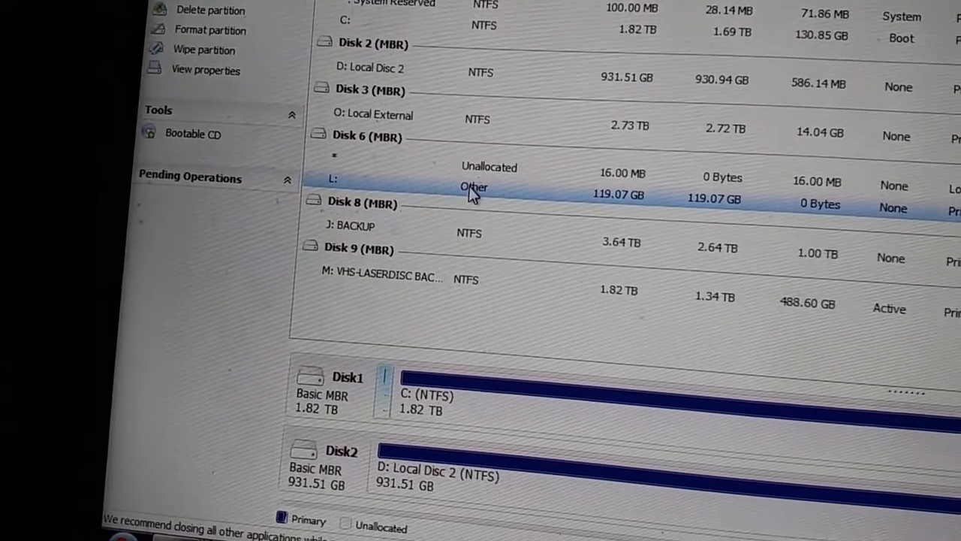
Step: Queue deletion of partition L:, leaving Disk 6 as 119.08 GB unallocated
{"action": "right_click", "coordinate": [473, 186]}
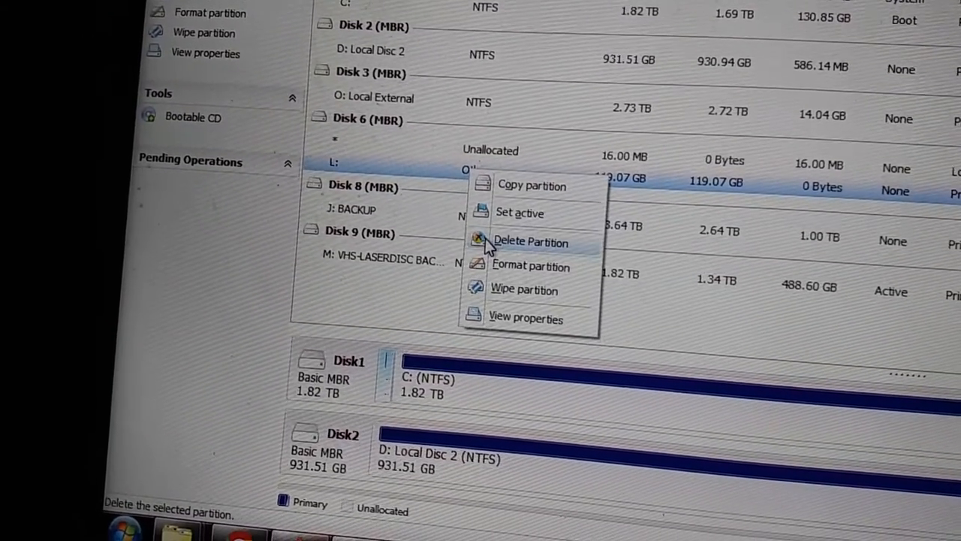
{"action": "left_click", "coordinate": [529, 242]}
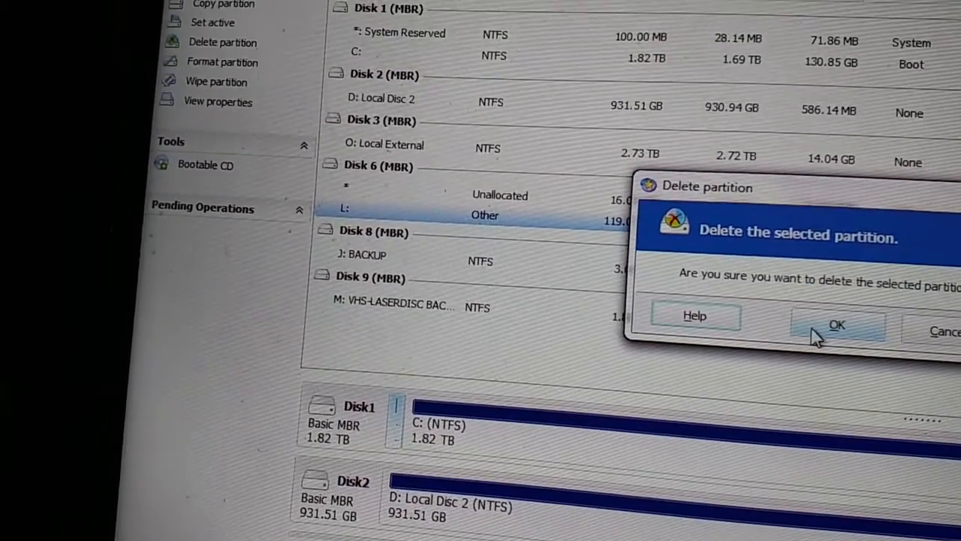
{"action": "left_click", "coordinate": [839, 322]}
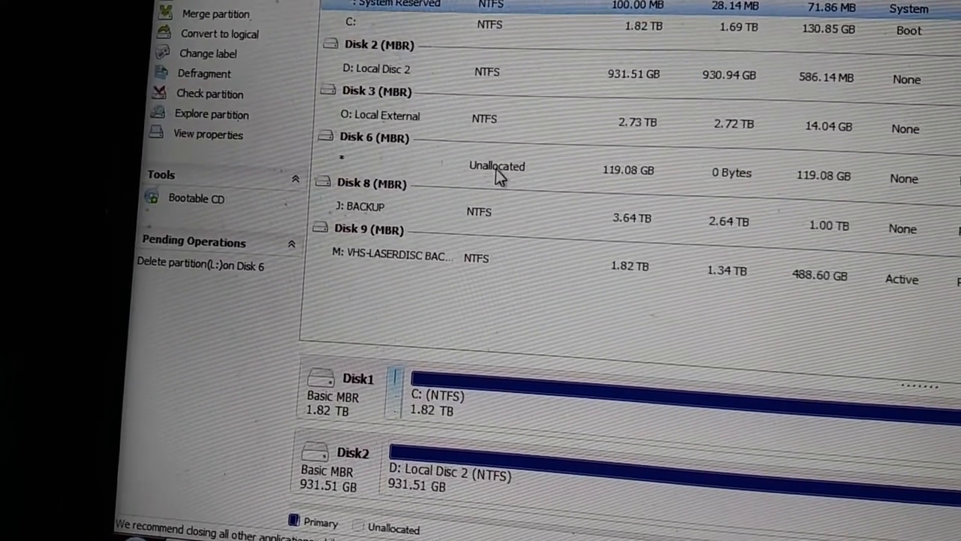
{"action": "right_click", "coordinate": [499, 169]}
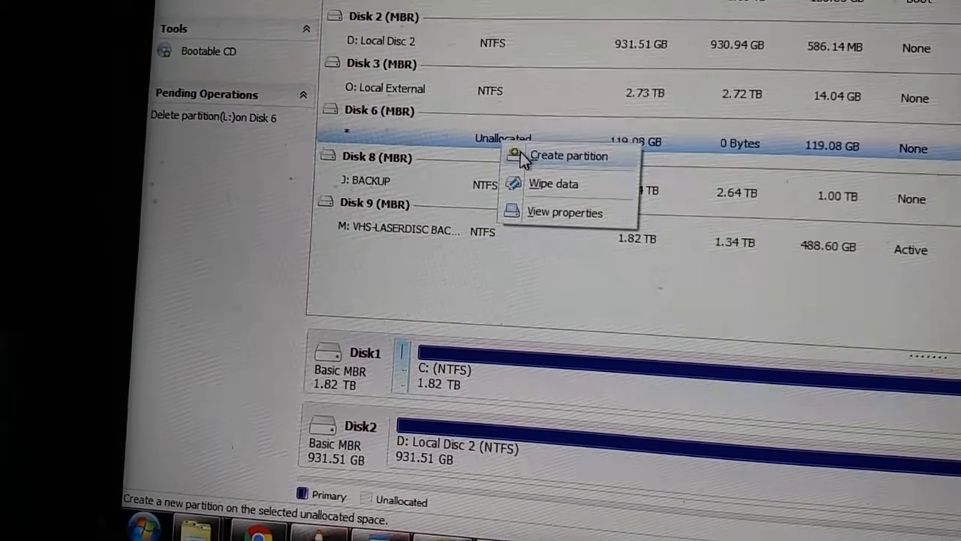
Step: Queue a 119.08 GB primary FAT32 partition L: in Disk 6's unallocated space
{"action": "left_click", "coordinate": [567, 156]}
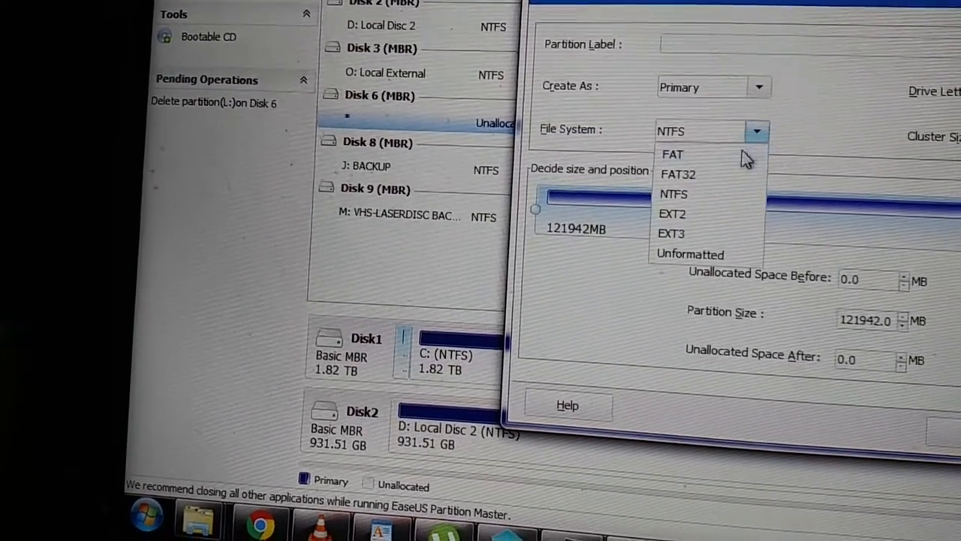
{"action": "left_click", "coordinate": [678, 174]}
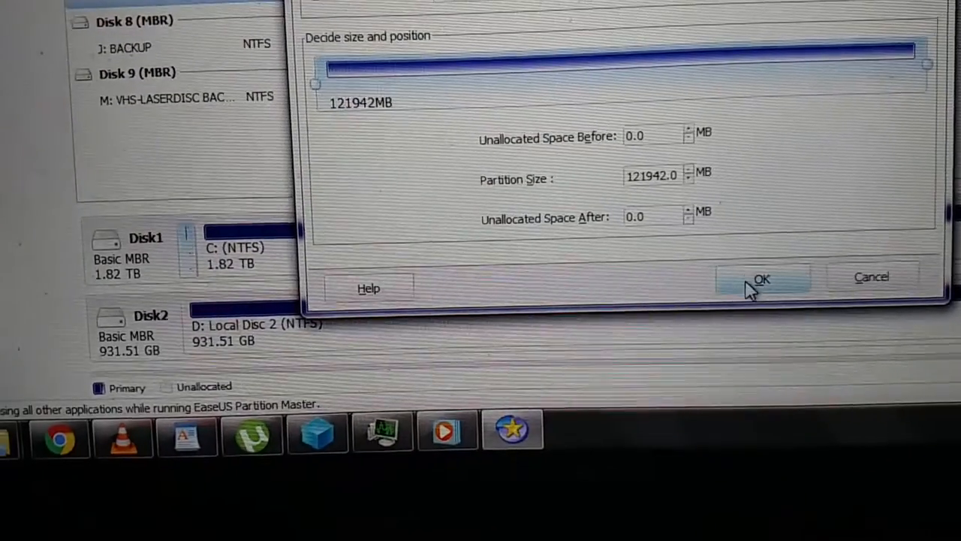
{"action": "left_click", "coordinate": [762, 278]}
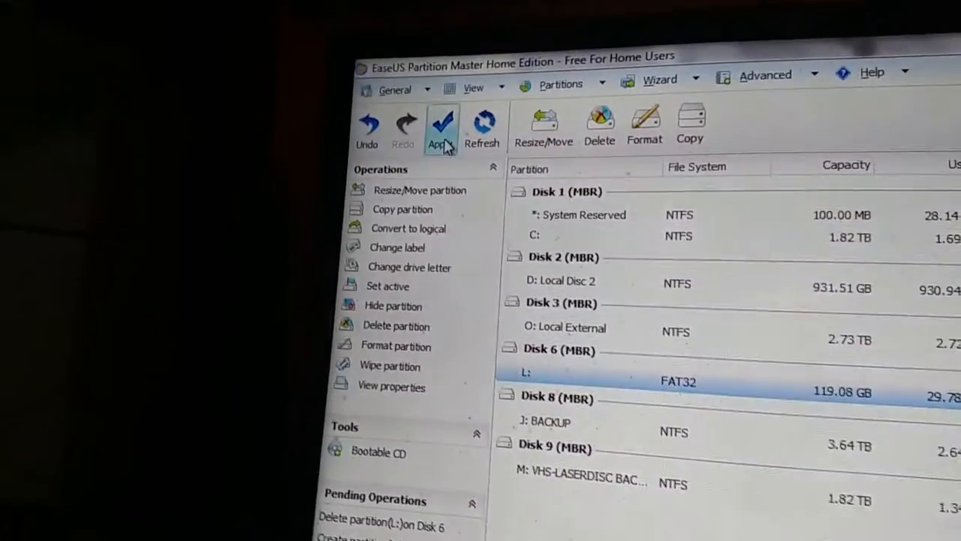
Step: Apply the two pending operations (delete L:, create FAT32 L:) and dismiss the success message
{"action": "left_click", "coordinate": [442, 121]}
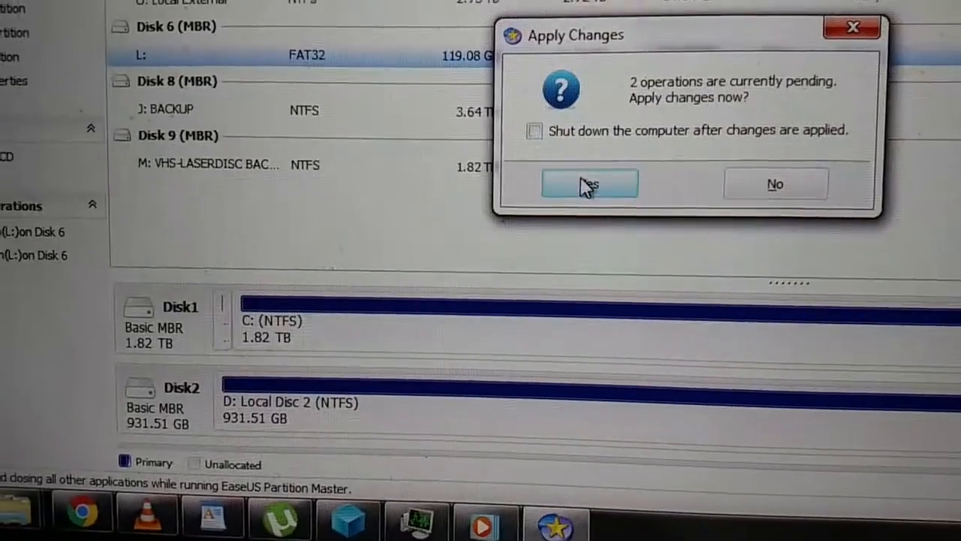
{"action": "left_click", "coordinate": [589, 184]}
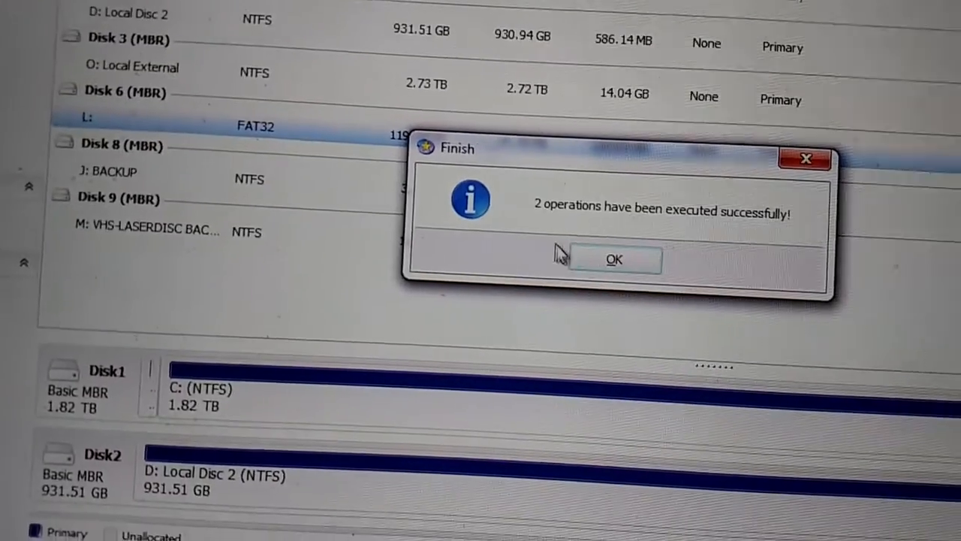
{"action": "left_click", "coordinate": [615, 259]}
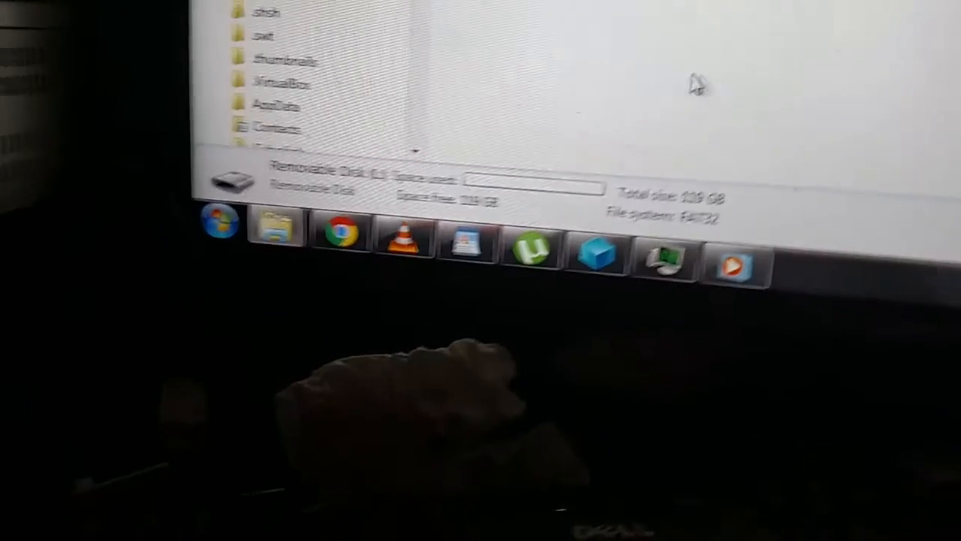
{"action": "mouse_move", "coordinate": [680, 278]}
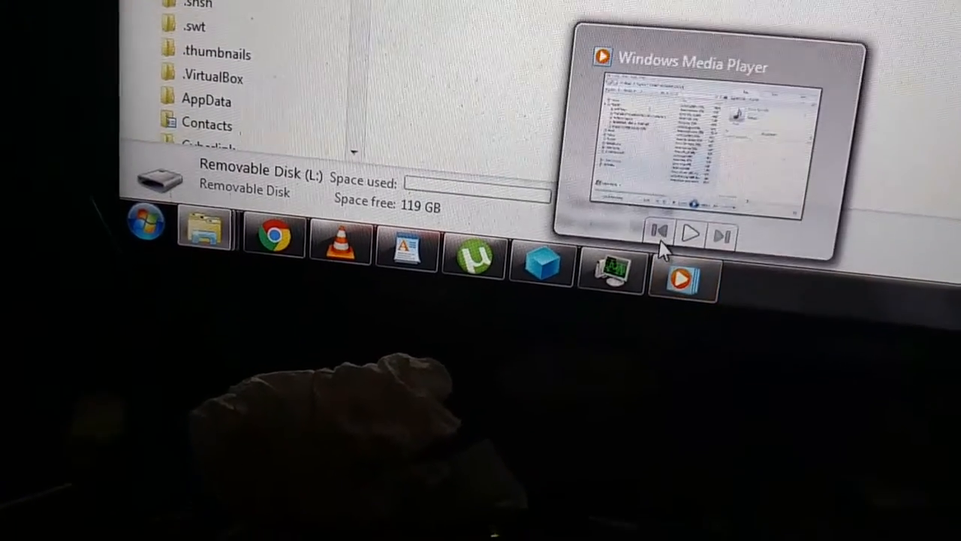